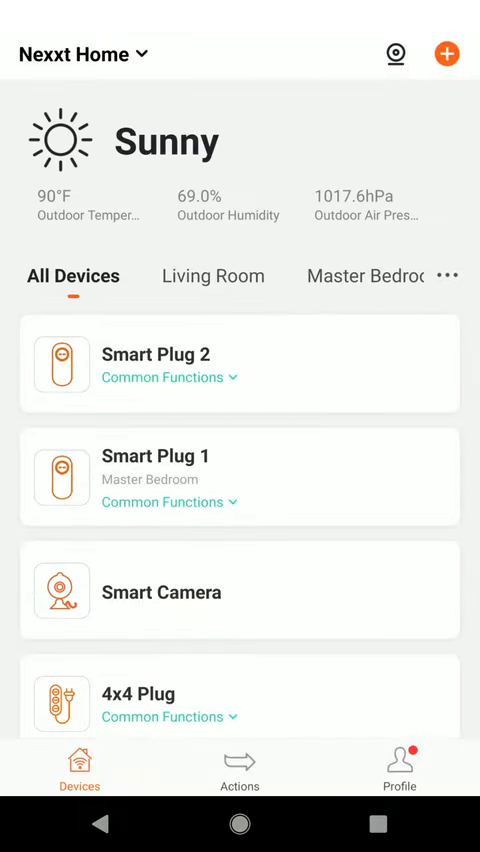
Select the Smart Camera from the All Devices list to show its live feed
left_click(240, 590)
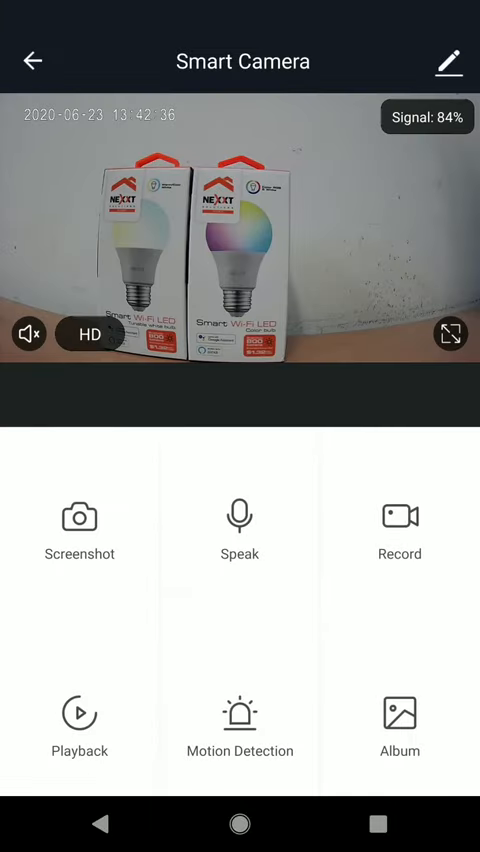
From the camera's settings, go through Share Device to the Add Sharing form for a new account
left_click(448, 62)
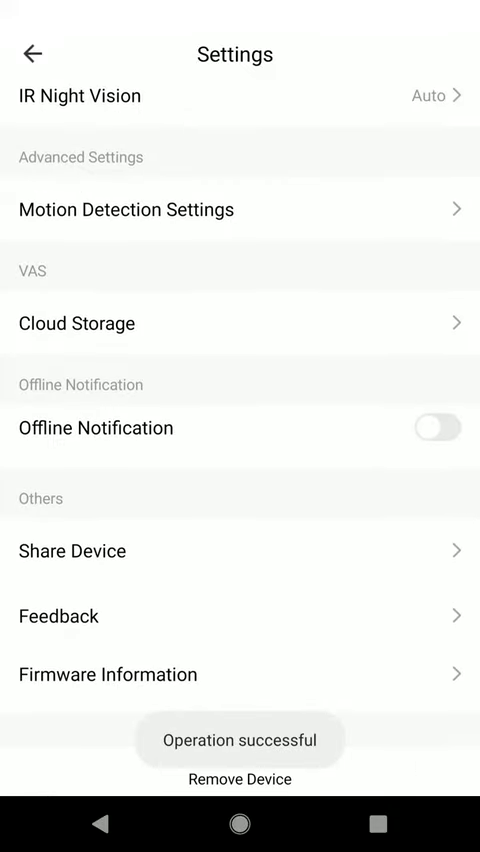
left_click(72, 552)
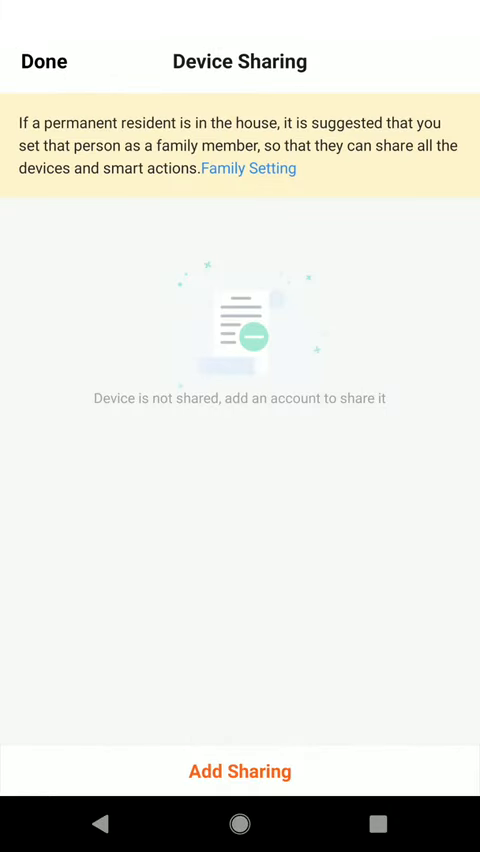
left_click(240, 772)
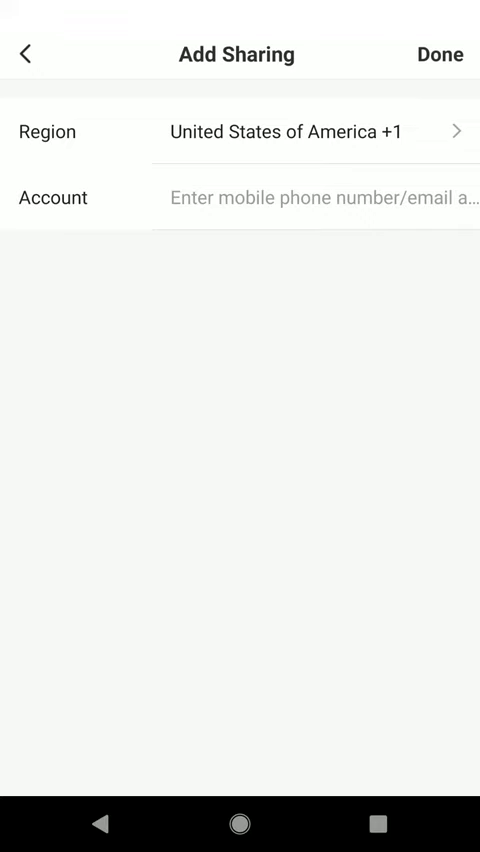